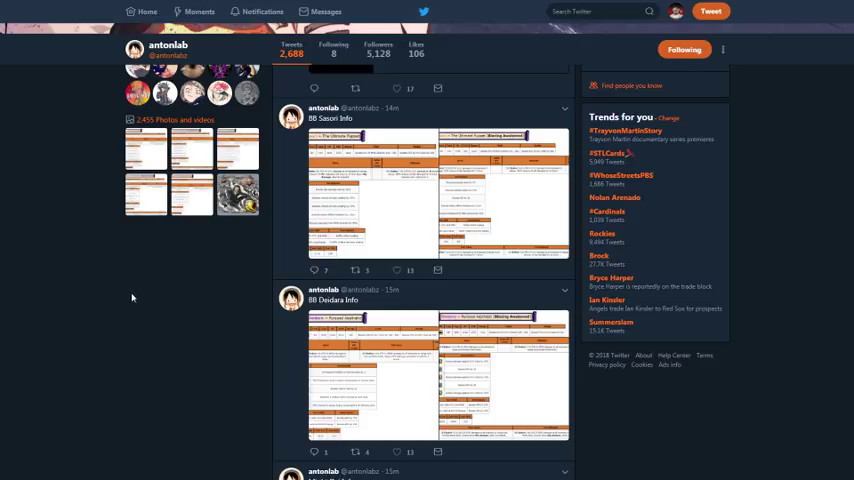
- Scroll the antonlab timeline down to the Might Dai Info tweet image
{"action": "scroll", "scroll_direction": "down", "scroll_amount": 3}
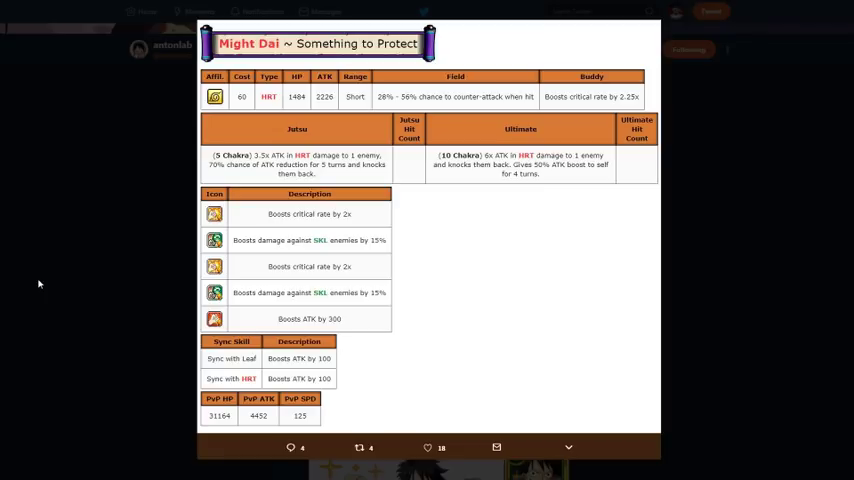
- Close the Might Dai sheet and view the BB Sasori Info chart full-size instead
{"action": "left_click", "coordinate": [40, 284]}
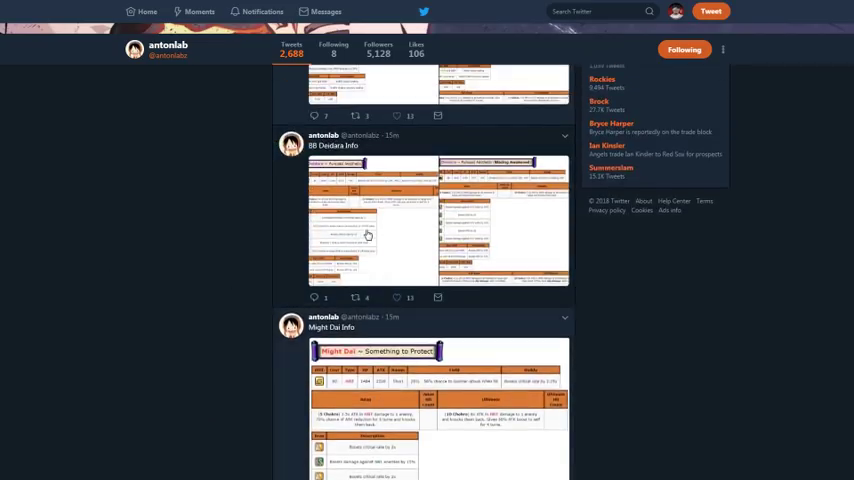
{"action": "left_click", "coordinate": [367, 235]}
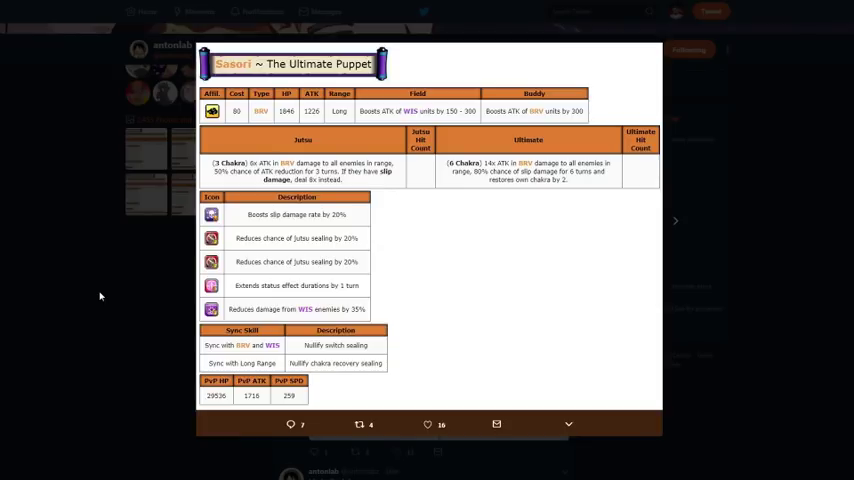
{"action": "mouse_move", "coordinate": [151, 331]}
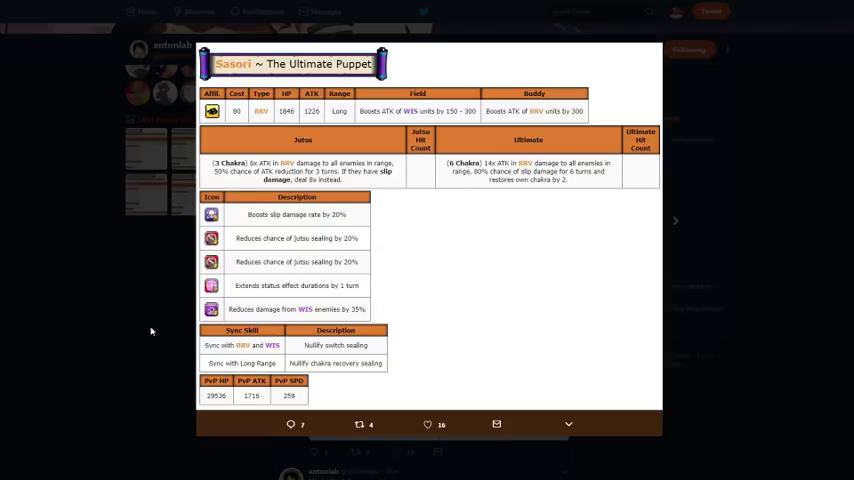
{"action": "mouse_move", "coordinate": [675, 159]}
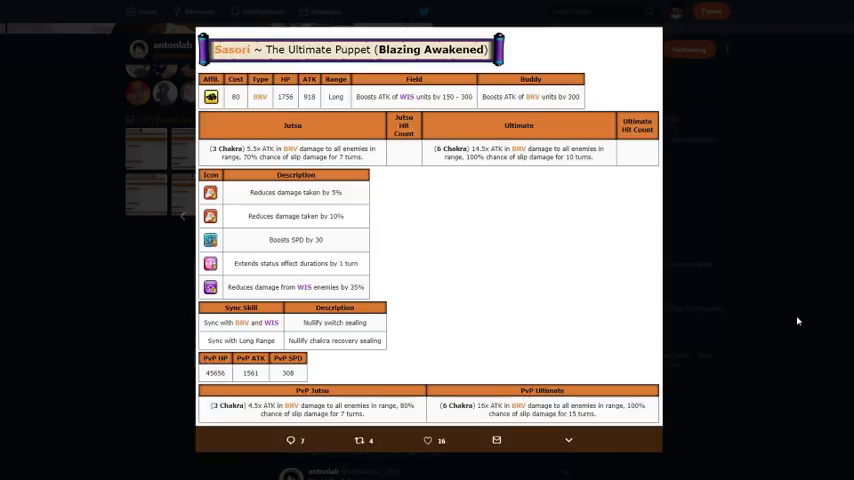
{"action": "mouse_move", "coordinate": [162, 276]}
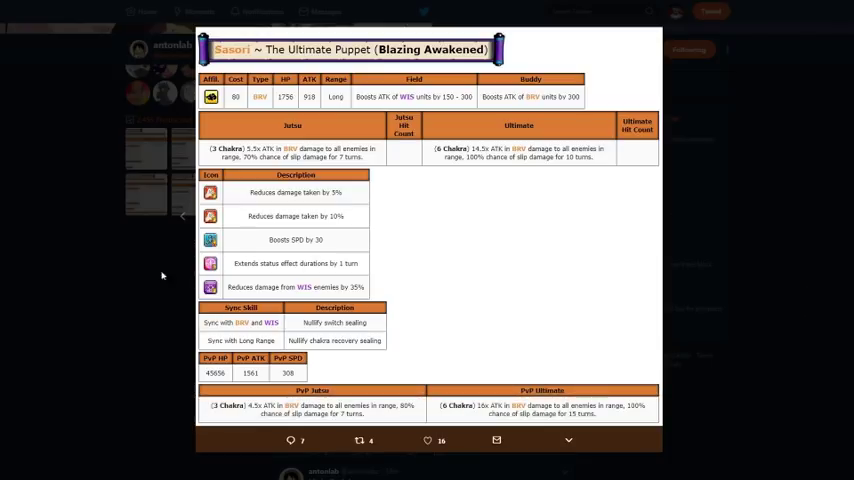
{"action": "mouse_move", "coordinate": [152, 243]}
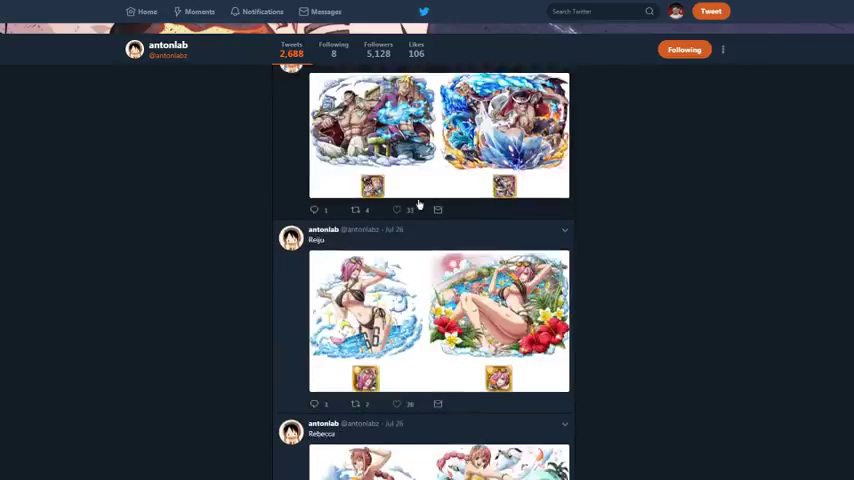
- Scroll down the Nordax profile's screenshots to reach the green-aura Sasori art
{"action": "scroll", "scroll_direction": "down", "scroll_amount": 3}
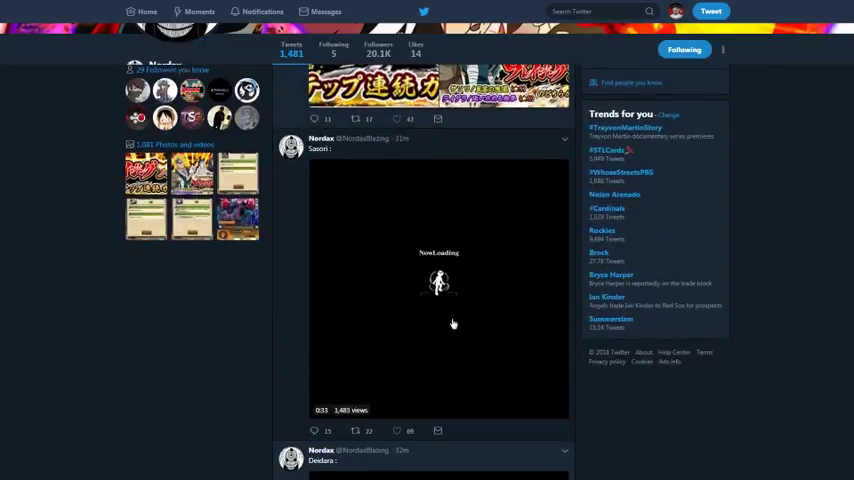
{"action": "scroll", "scroll_direction": "down", "scroll_amount": 3}
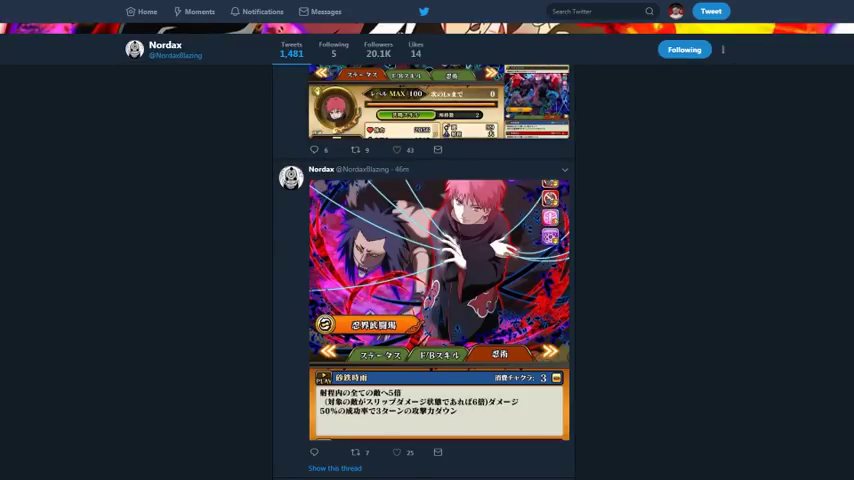
{"action": "scroll", "scroll_direction": "down", "scroll_amount": 3}
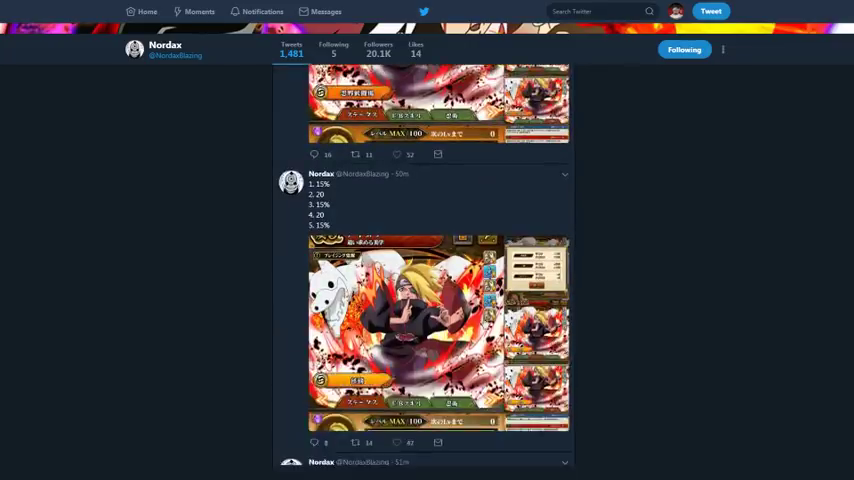
{"action": "scroll", "scroll_direction": "down", "scroll_amount": 3}
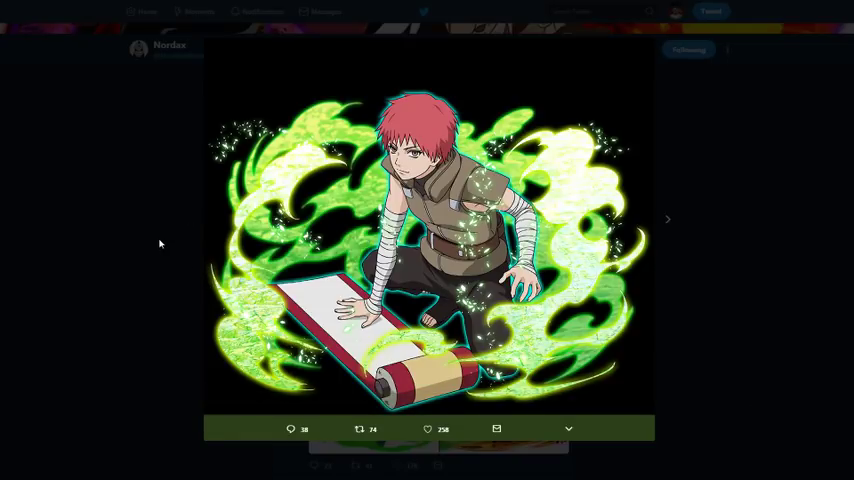
- Close the Sasori art and scroll back toward the BB Sasori Blazing Awakened sheet
{"action": "left_click", "coordinate": [666, 218]}
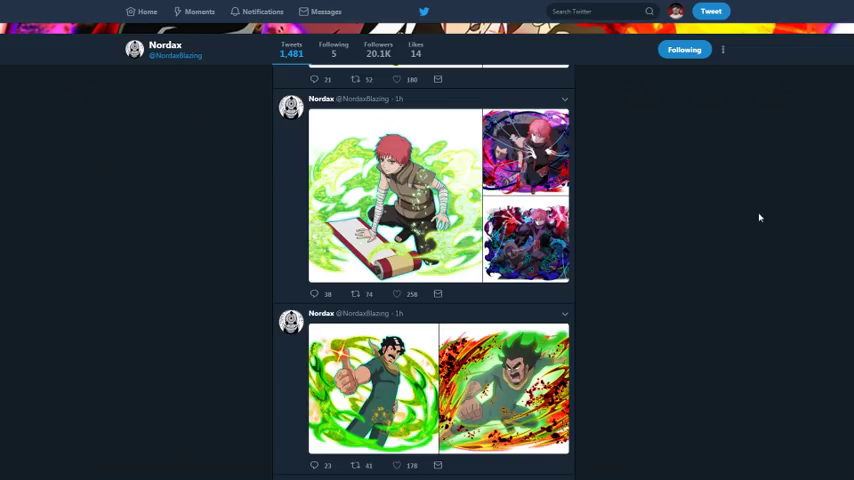
{"action": "scroll", "scroll_direction": "down", "scroll_amount": 3}
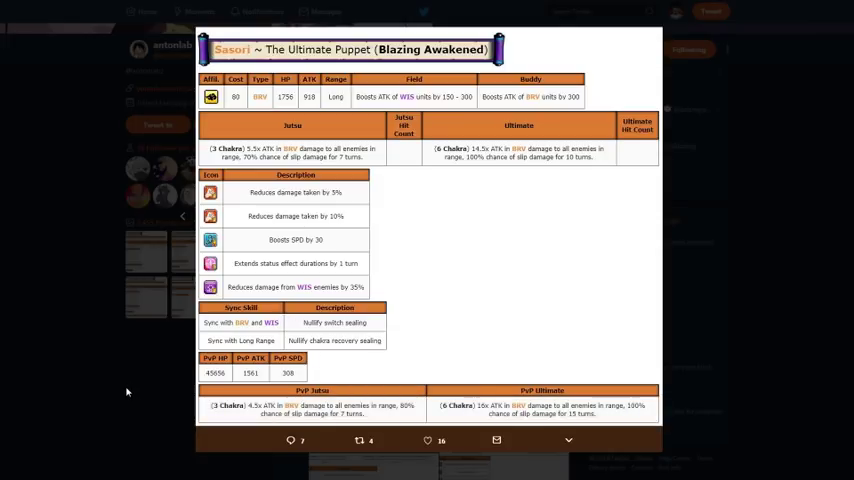
{"action": "mouse_move", "coordinate": [158, 338]}
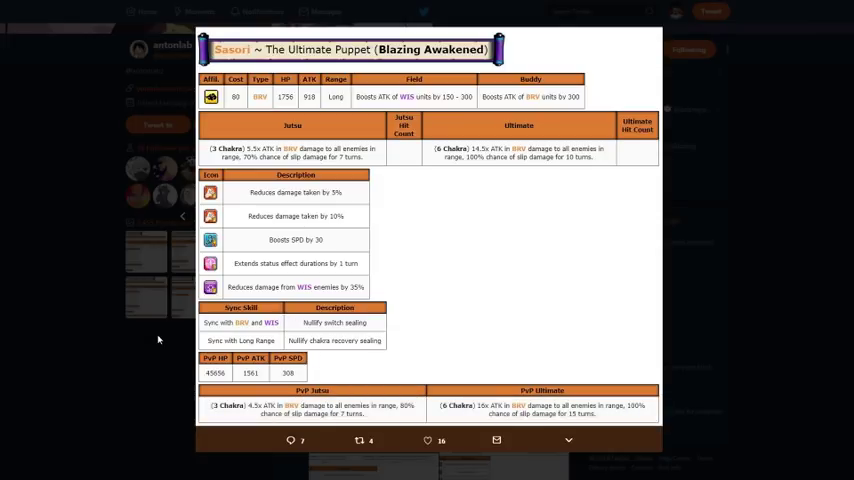